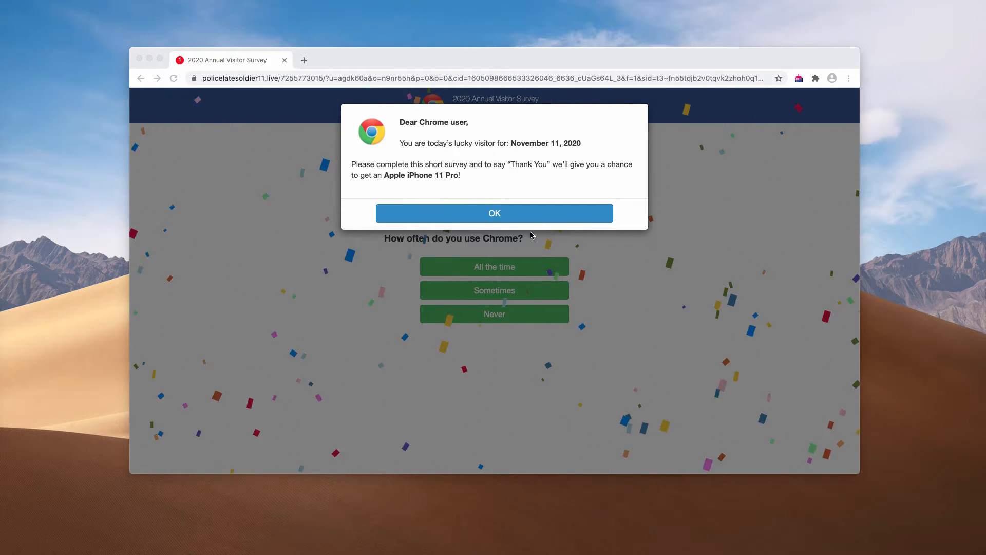
- Dismiss the lucky-visitor pop-up and answer the Chrome usage and satisfaction survey questions
{"action": "left_click", "coordinate": [494, 213]}
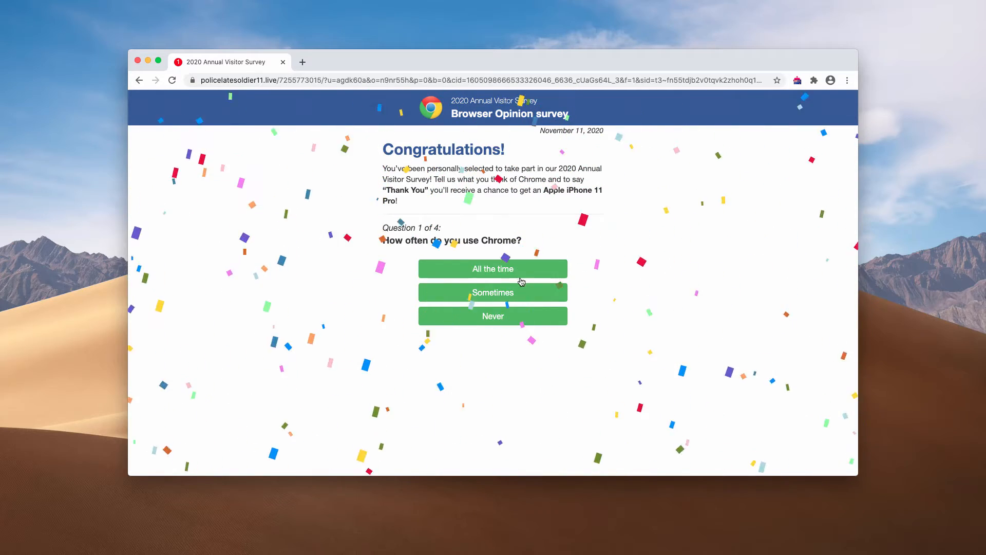
{"action": "left_click", "coordinate": [492, 268]}
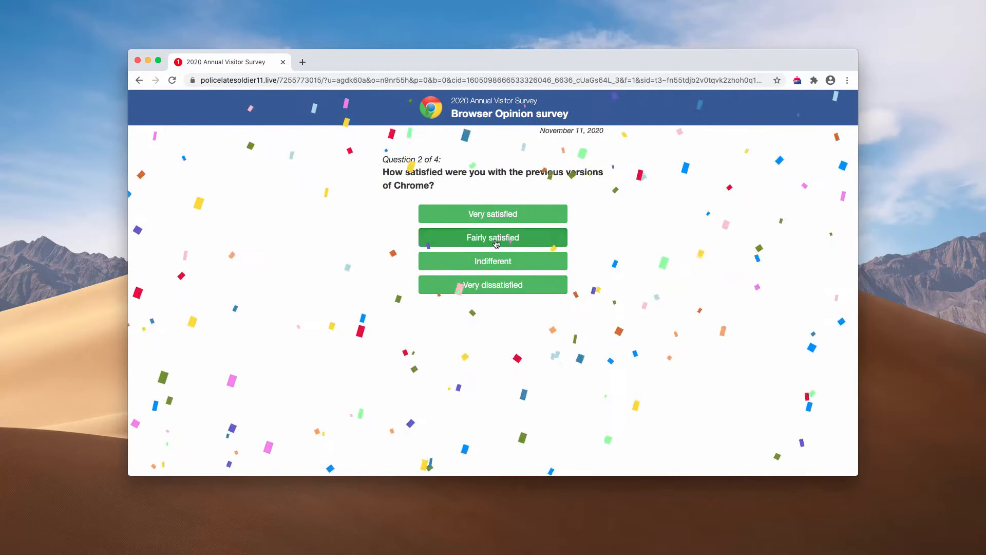
{"action": "left_click", "coordinate": [492, 237]}
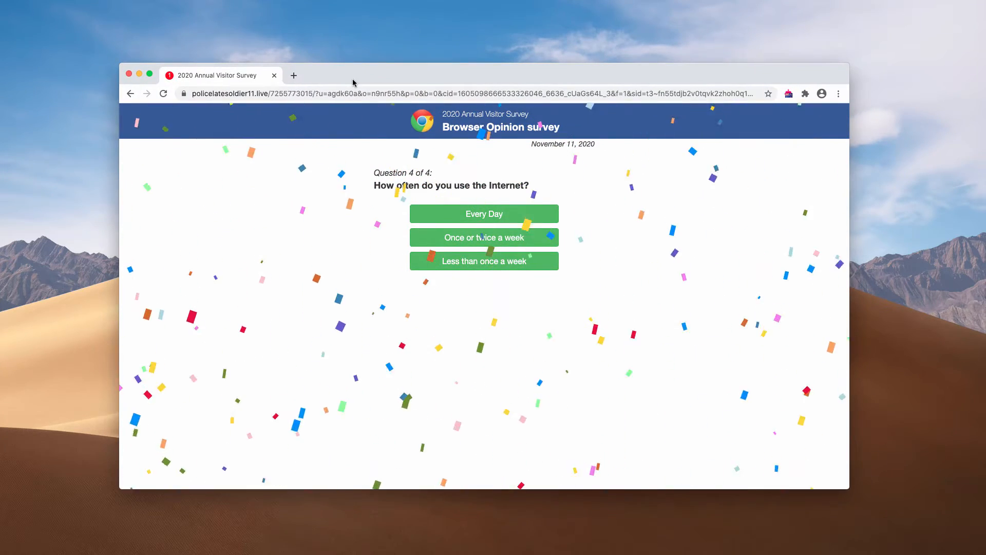
{"action": "mouse_move", "coordinate": [324, 195]}
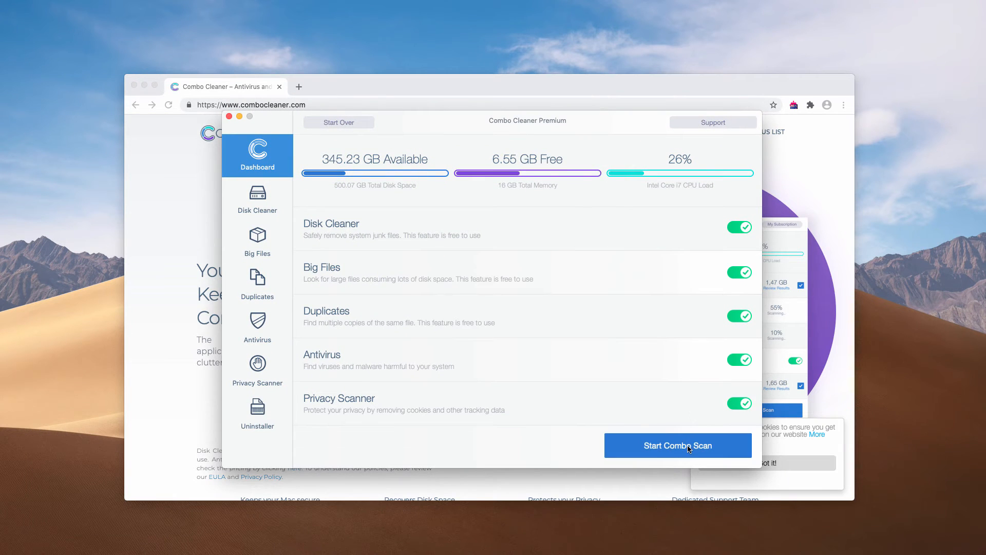
- Start the full Combo Scan from the Dashboard
{"action": "left_click", "coordinate": [677, 445]}
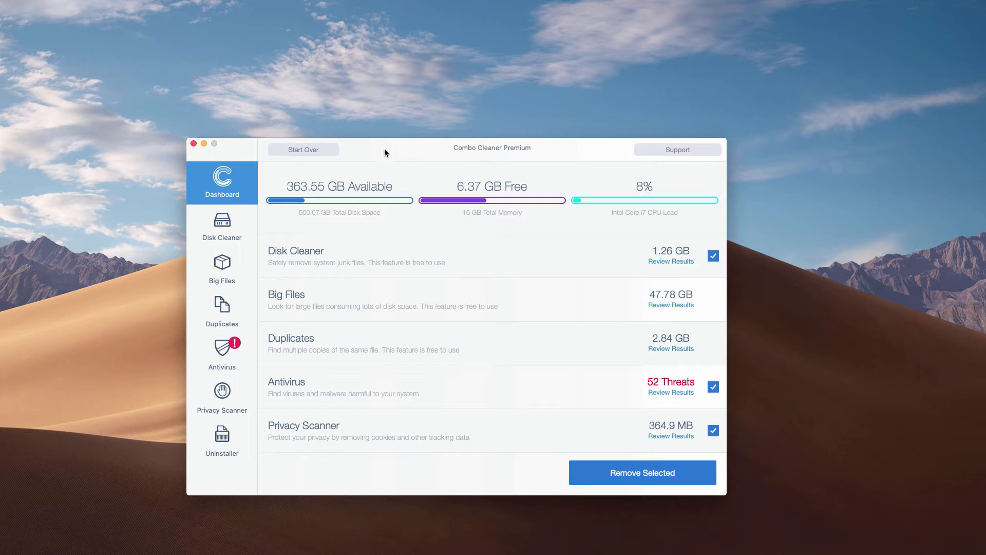
{"action": "mouse_move", "coordinate": [527, 158]}
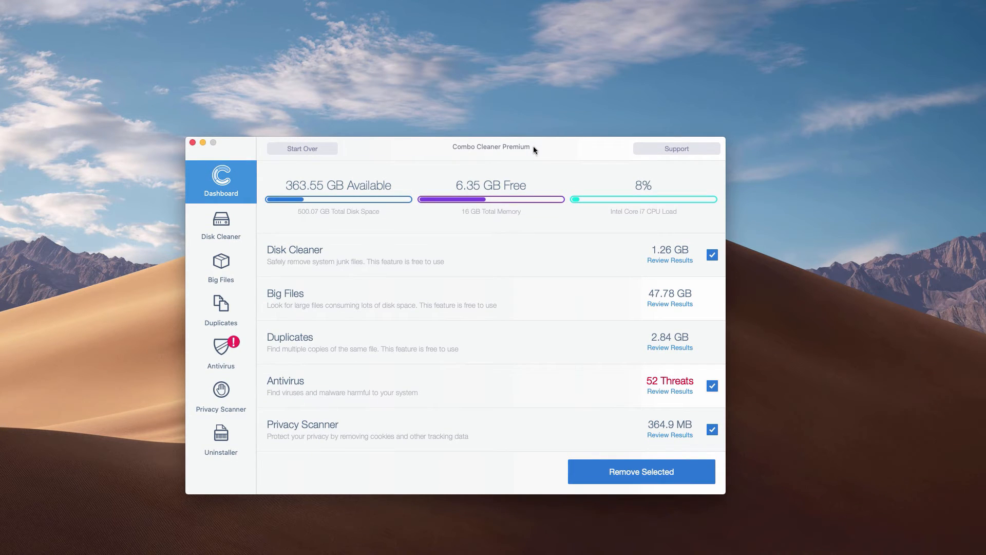
{"action": "mouse_move", "coordinate": [537, 151]}
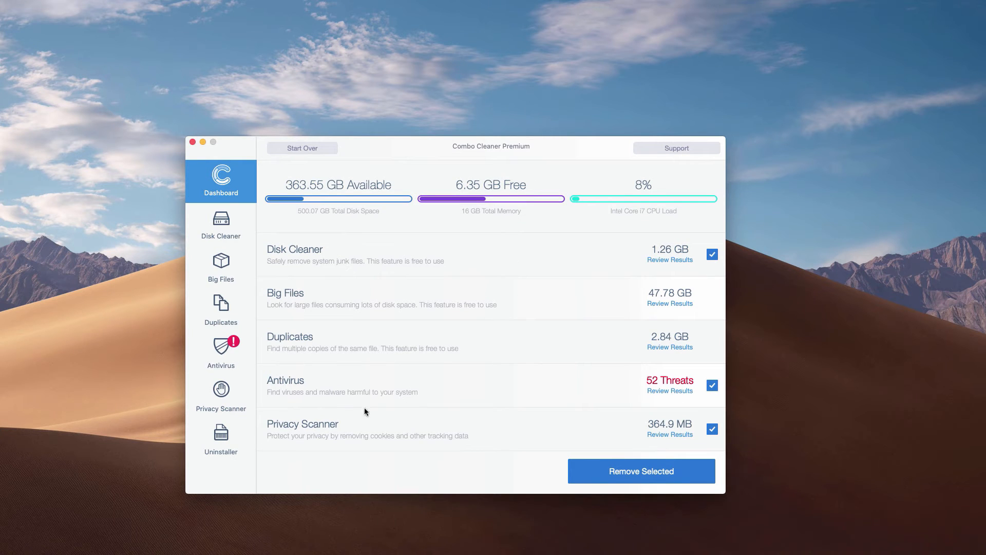
{"action": "mouse_move", "coordinate": [323, 389]}
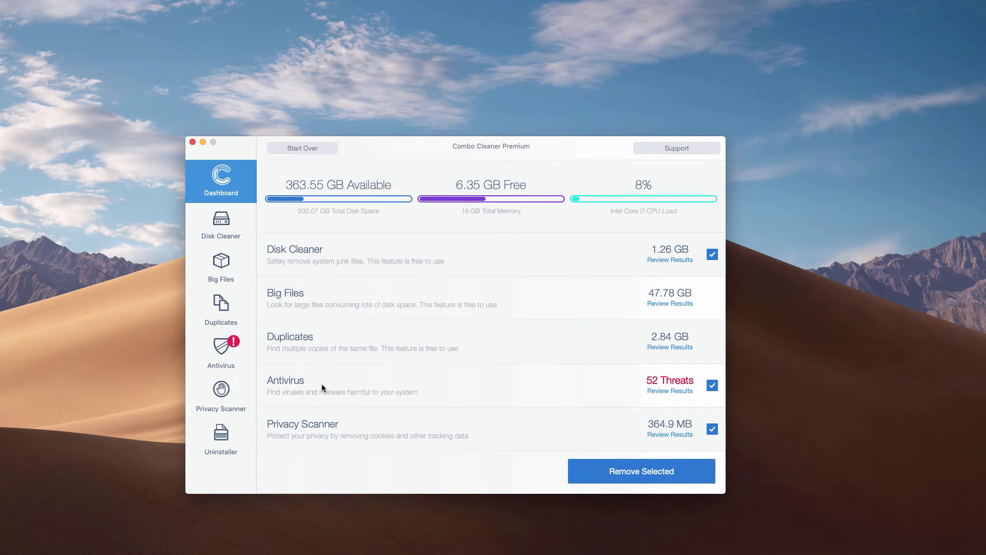
{"action": "mouse_move", "coordinate": [670, 391]}
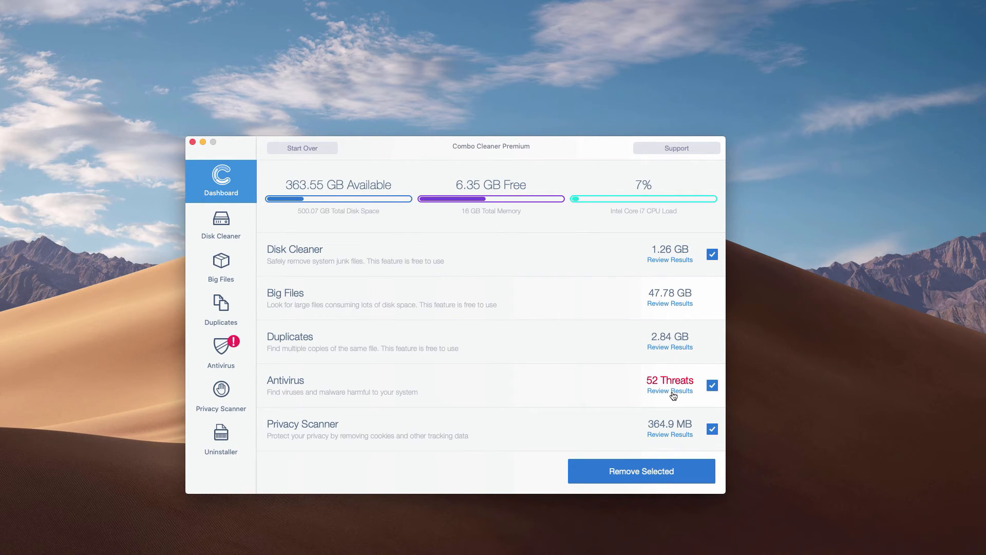
- Review the results for the 52 threats found in the Antivirus row
{"action": "left_click", "coordinate": [669, 390]}
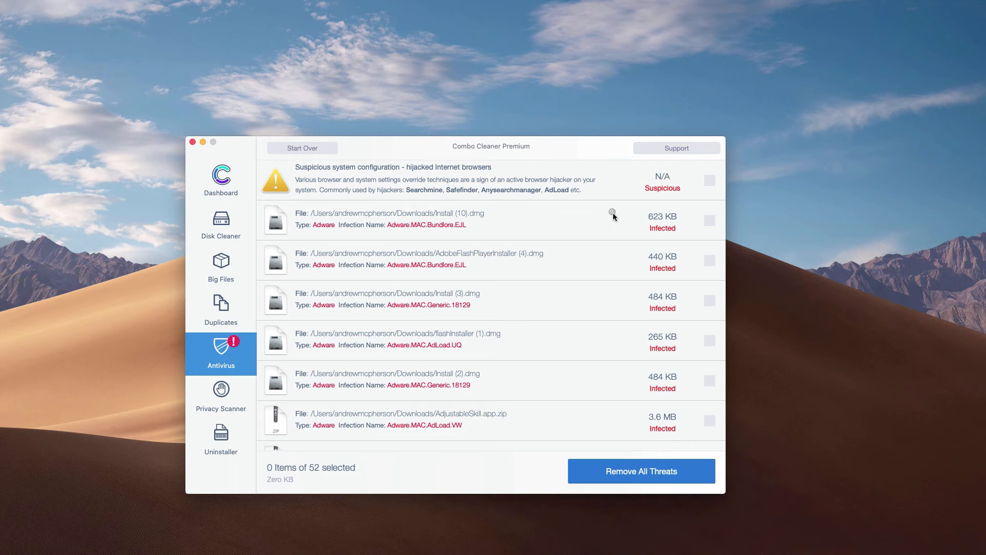
{"action": "mouse_move", "coordinate": [613, 213]}
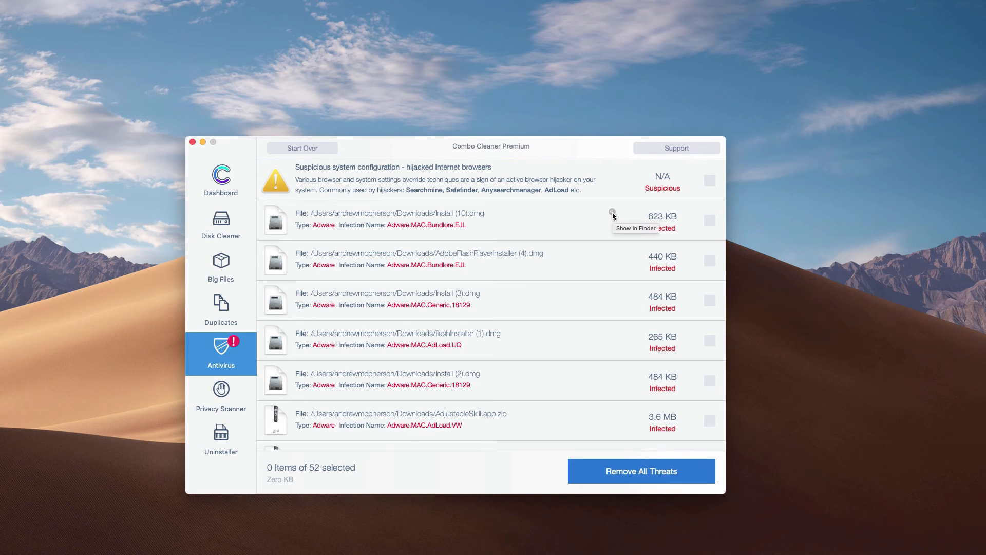
- Show the first threat Install (10).dmg in Finder's Downloads folder, then close the window
{"action": "left_click", "coordinate": [612, 214]}
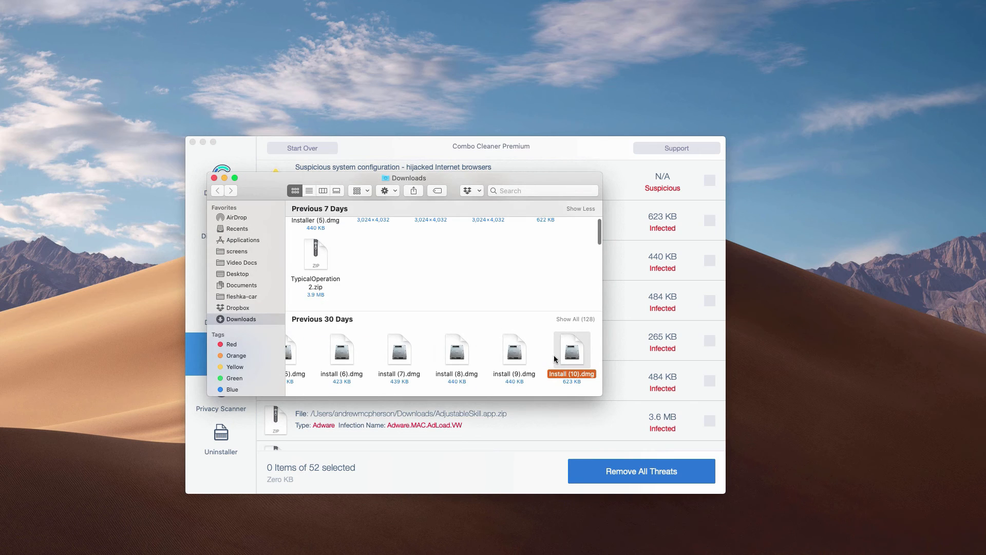
{"action": "right_click", "coordinate": [571, 349]}
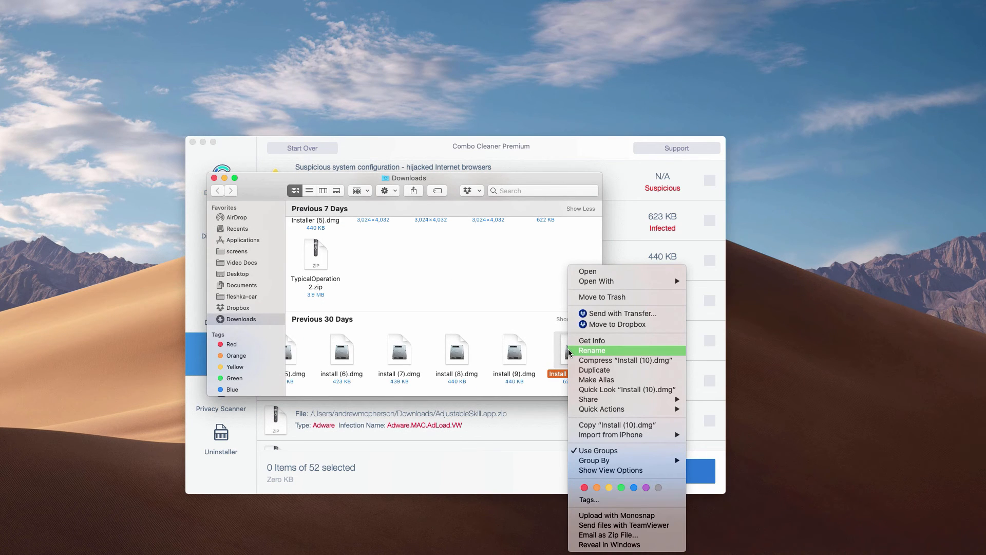
{"action": "mouse_move", "coordinate": [596, 301]}
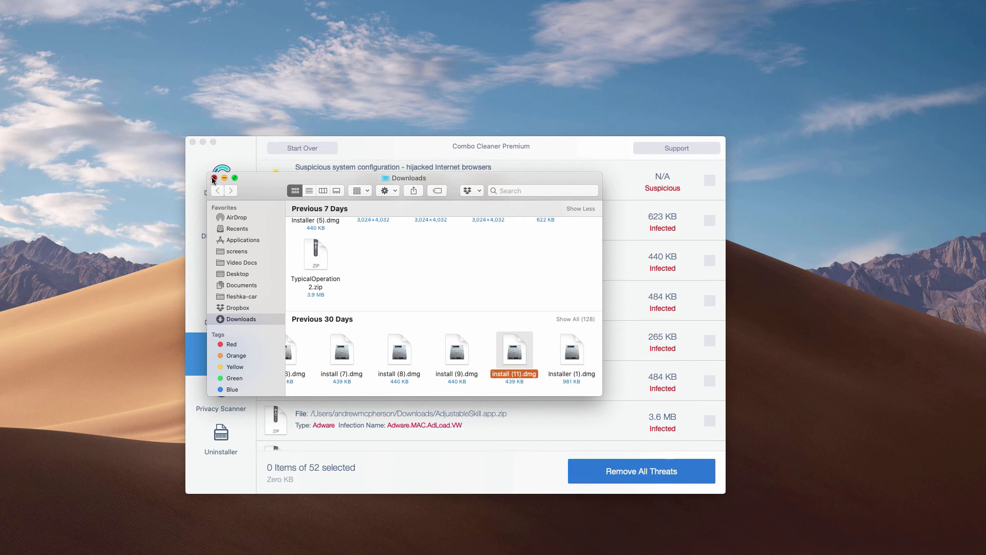
{"action": "left_click", "coordinate": [213, 178]}
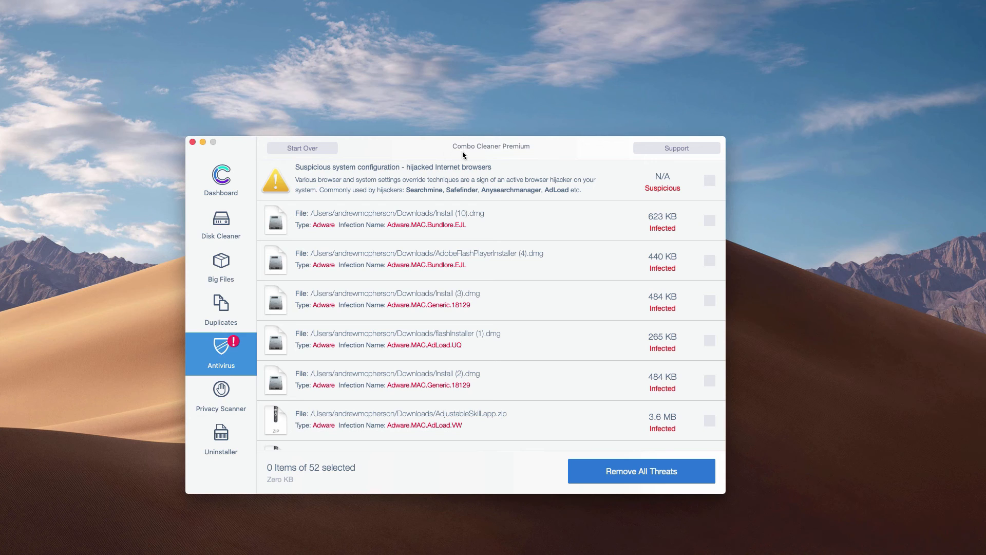
{"action": "mouse_move", "coordinate": [539, 150]}
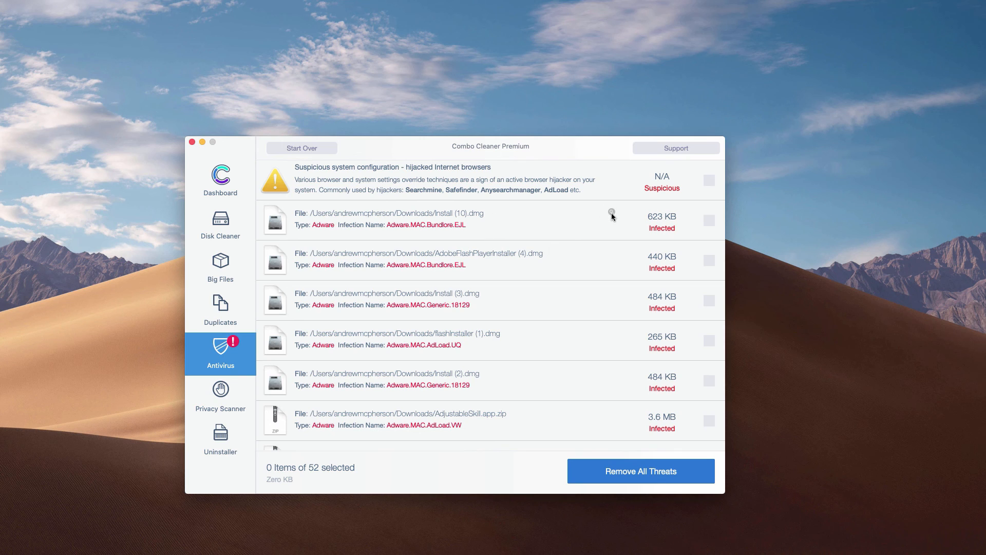
{"action": "mouse_move", "coordinate": [610, 213]}
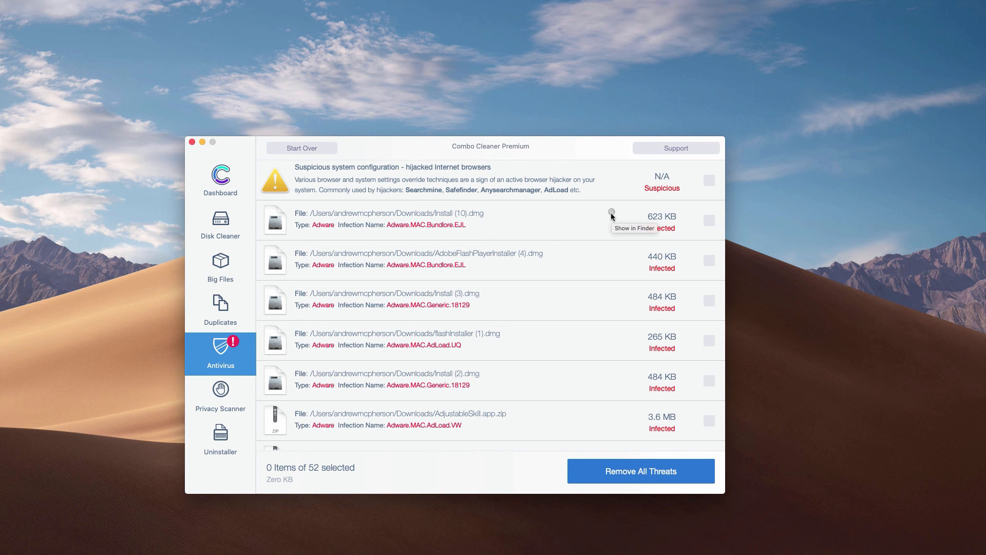
{"action": "mouse_move", "coordinate": [613, 217]}
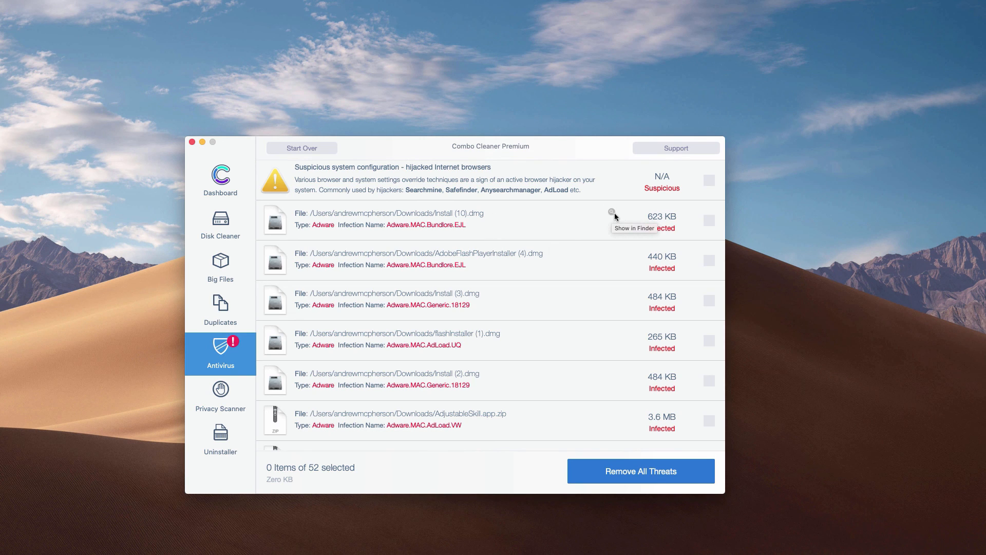
{"action": "mouse_move", "coordinate": [519, 233]}
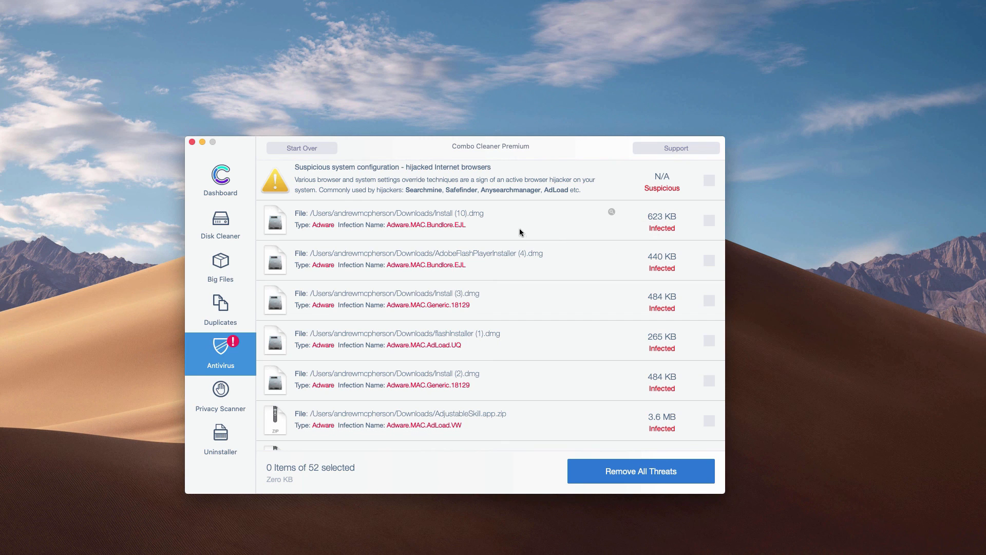
{"action": "mouse_move", "coordinate": [605, 460]}
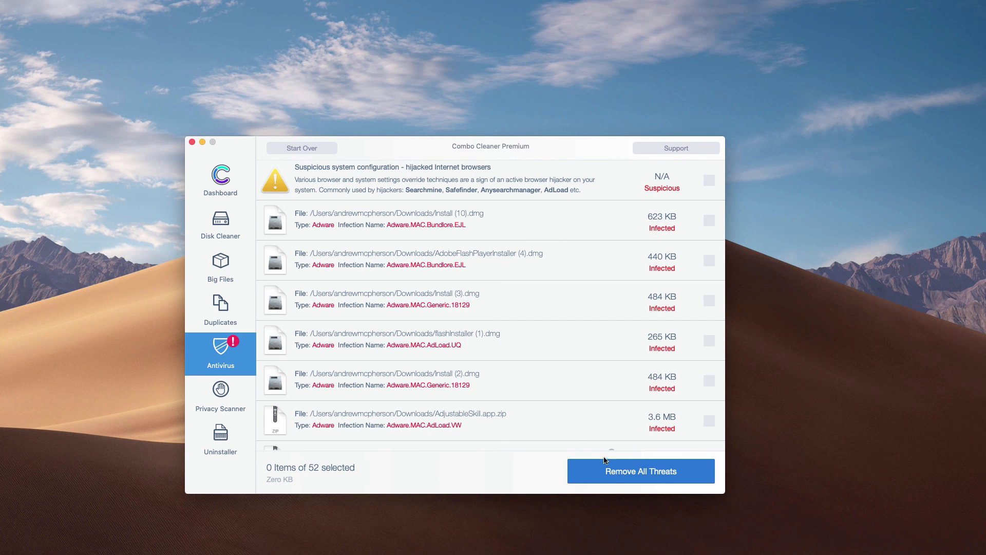
{"action": "mouse_move", "coordinate": [545, 463]}
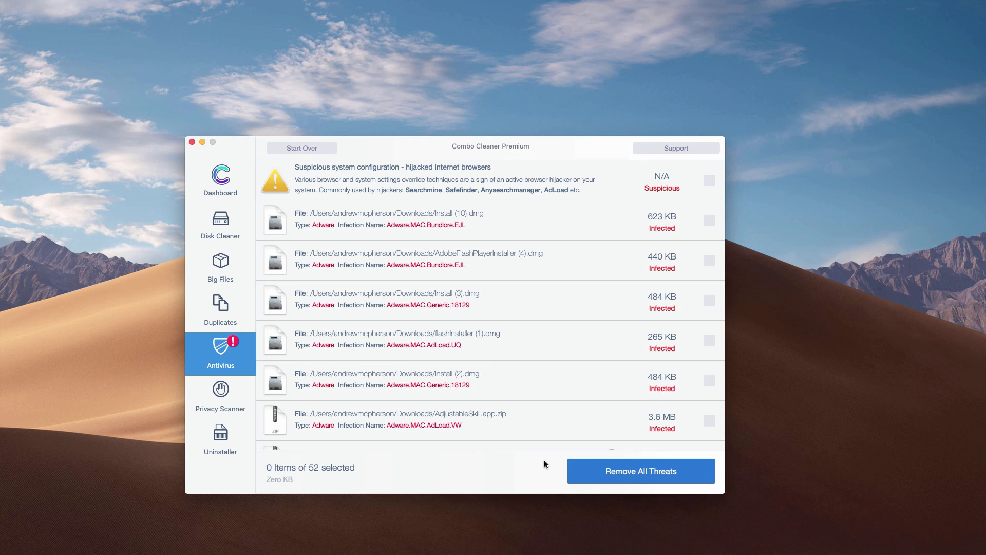